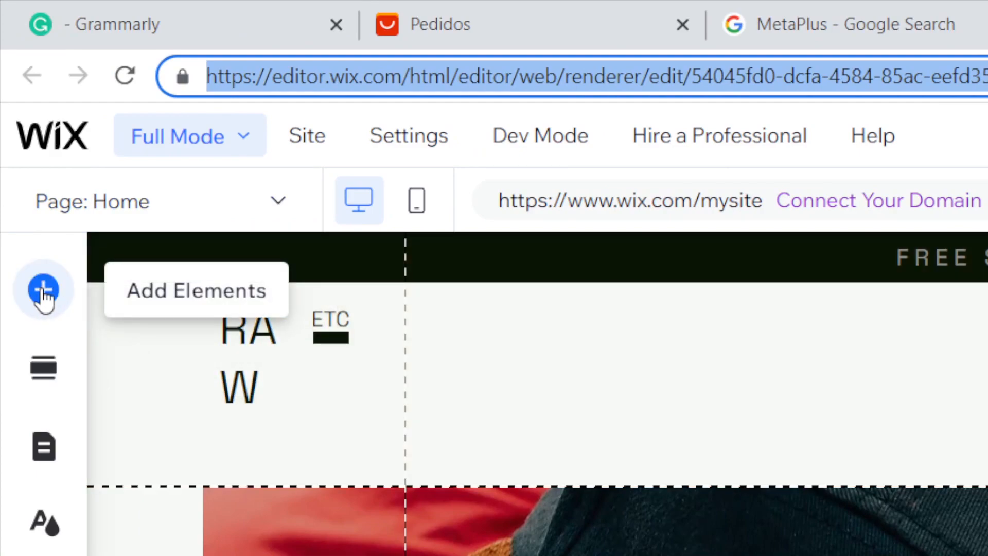
- Show the Popular Embeds options under Embed Code in the Add Elements panel
click(42, 291)
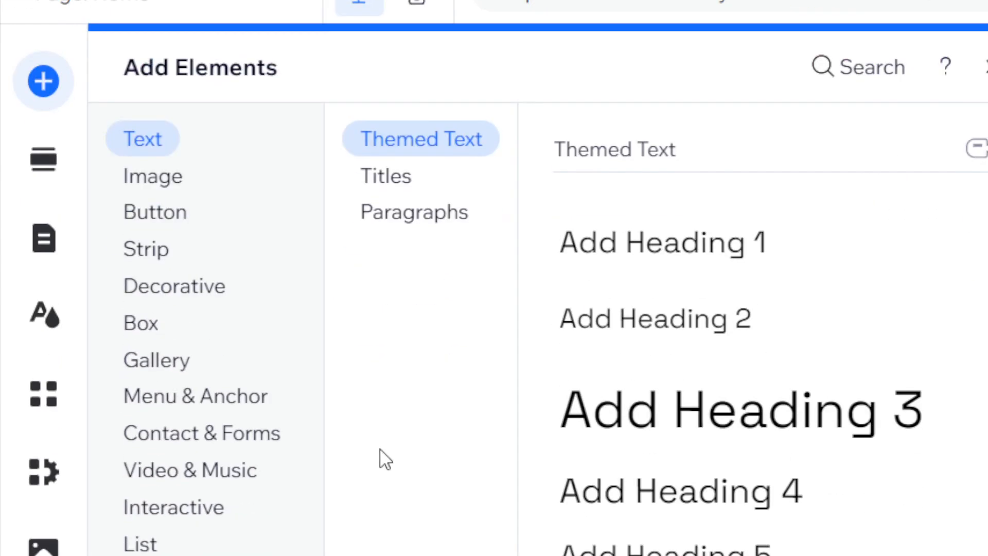
click(184, 468)
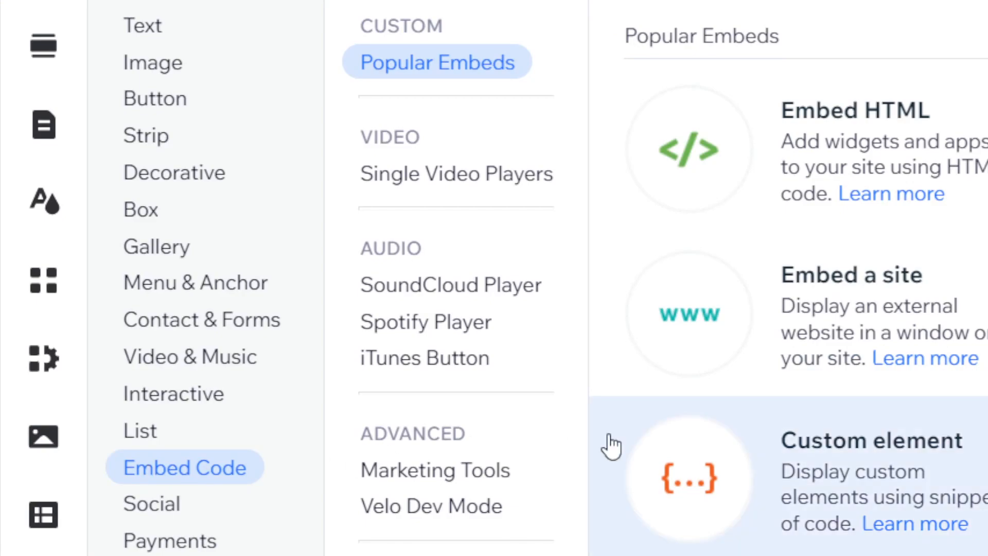
mouse_move(870, 123)
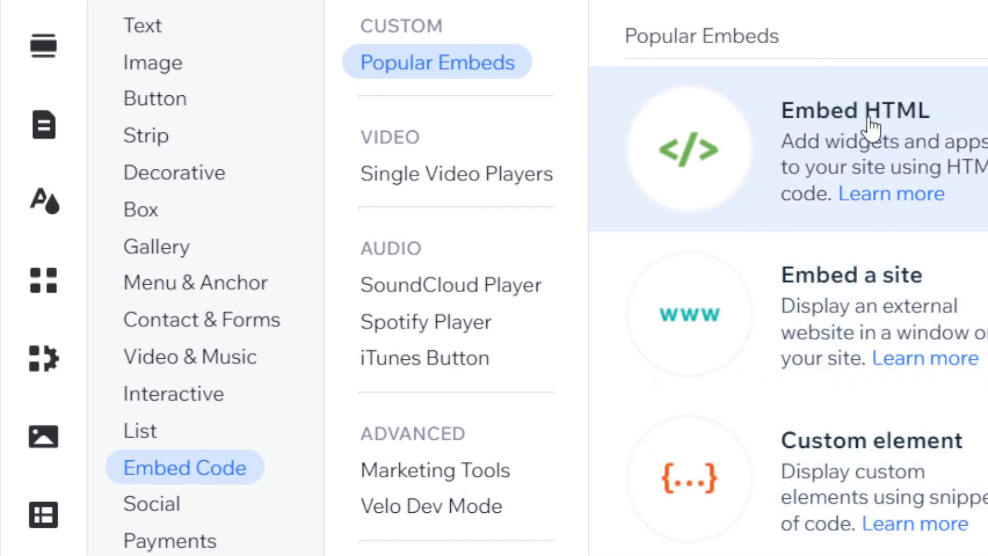
- Add an Embed HTML element with code 'How To Add HTML Code or Embed Codes in Wix'
click(856, 110)
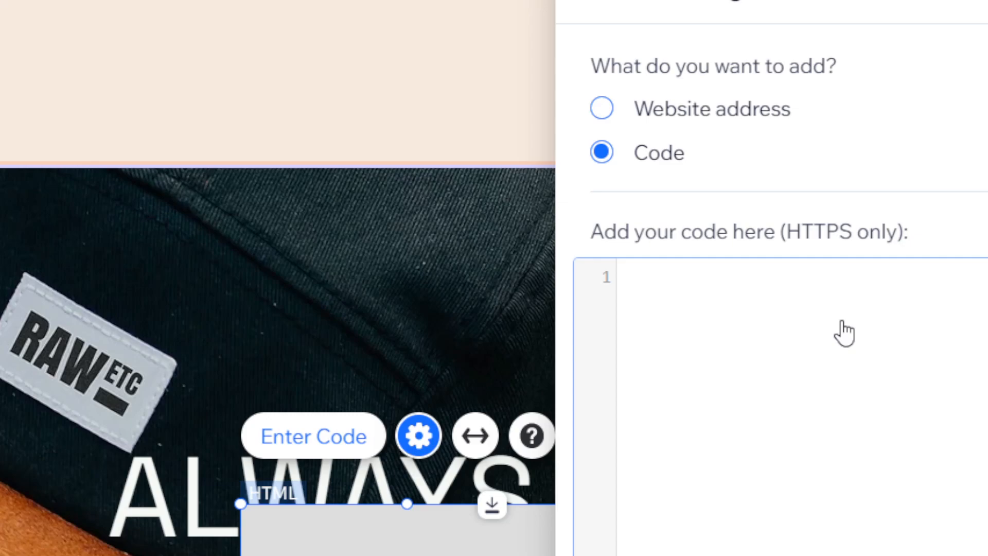
text(How To Add HTML Code or Embed Codes in)
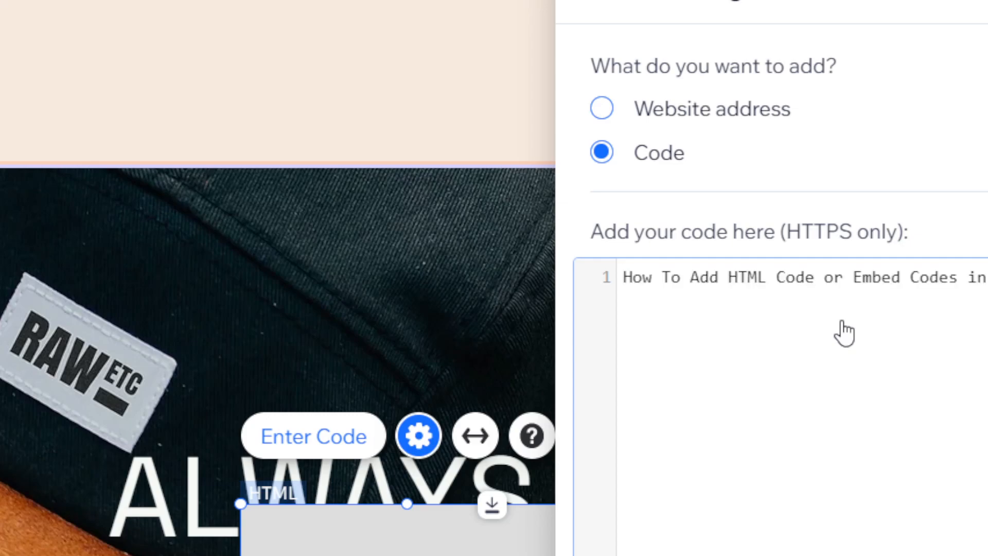
text(in Wix)
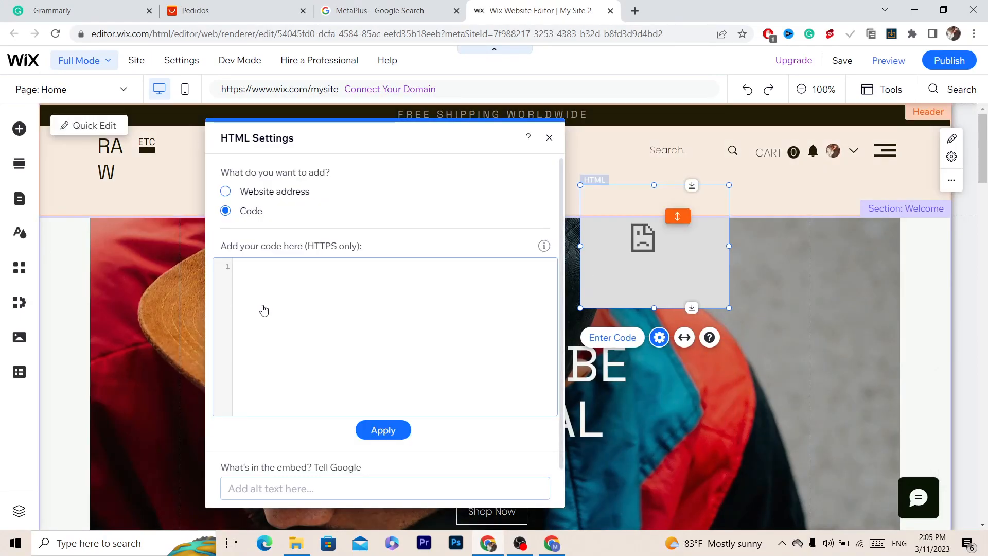
text(How To Add HTML Code or Embed Codes in Wix)
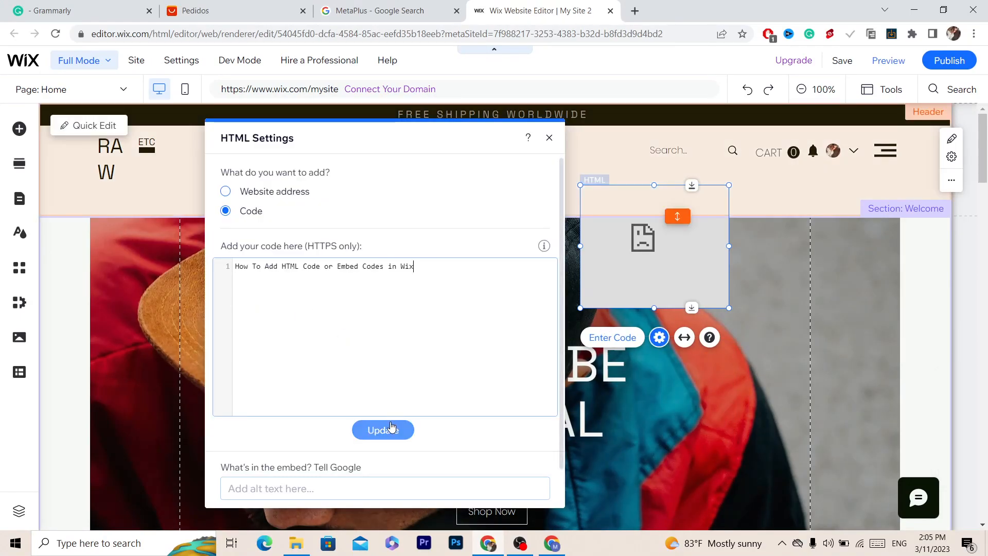
click(383, 430)
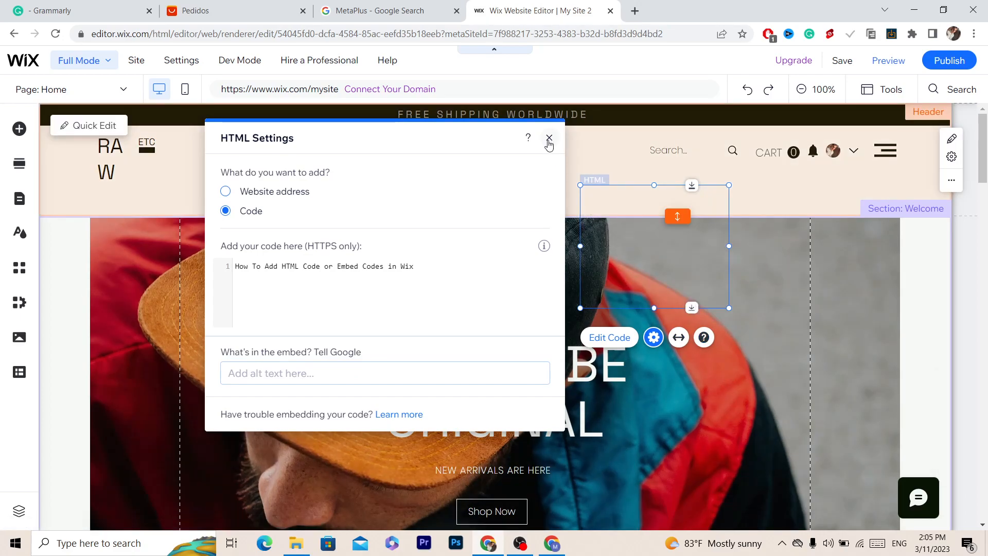
click(548, 138)
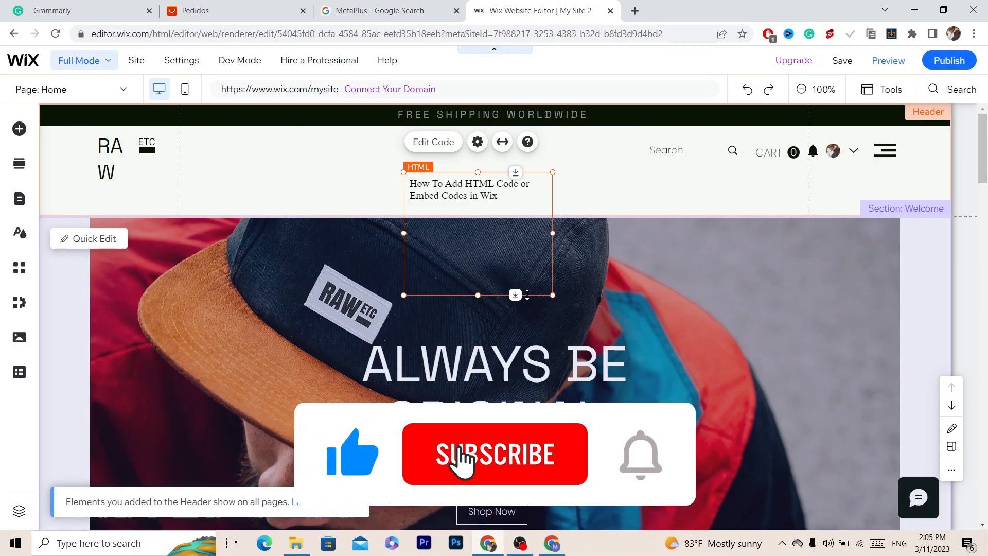
- Position the HTML embed in the header, centred between the logo and search bar
click(495, 453)
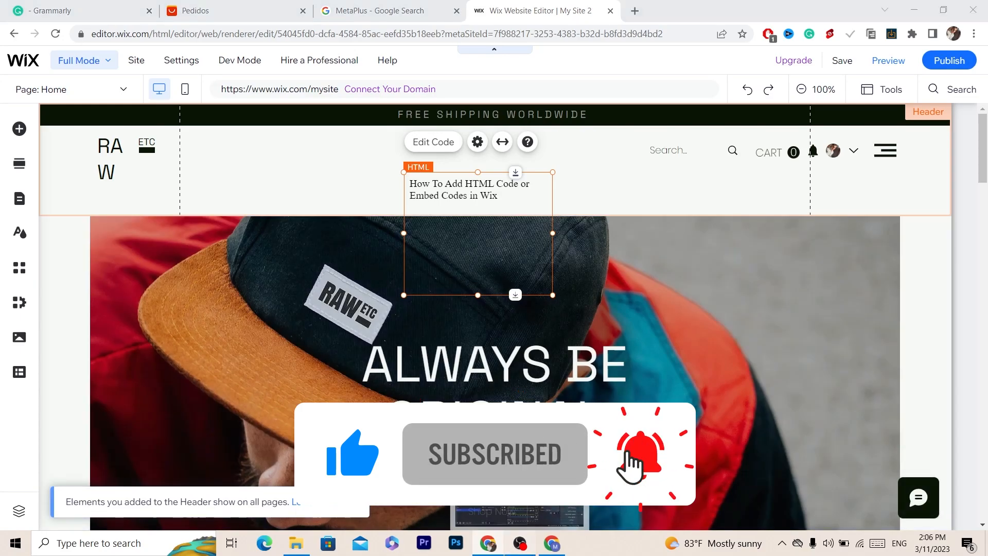